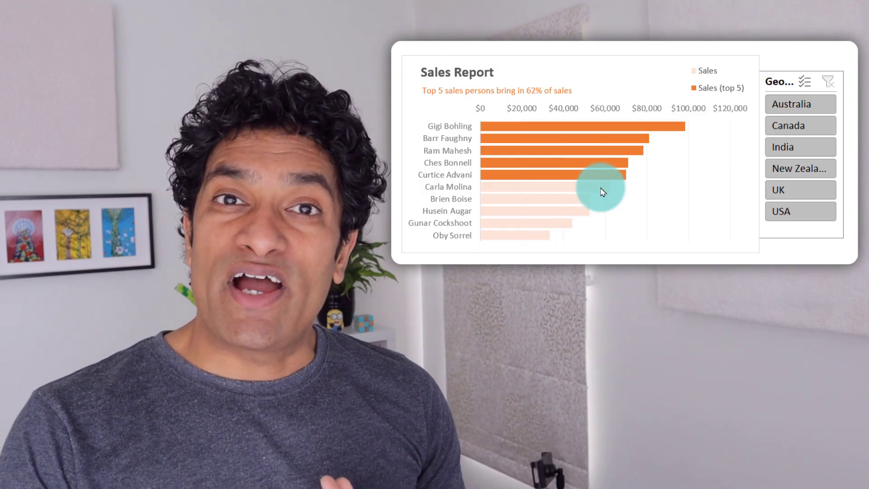
Step: Filter the finished chart to Australia and Canada, then switch to the Top 5 data sheet
{"action": "left_click", "coordinate": [800, 104]}
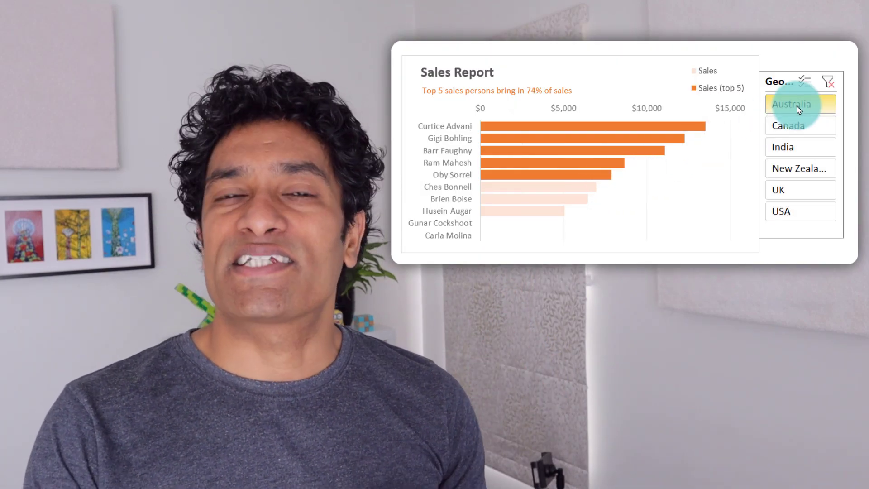
{"action": "left_click", "coordinate": [788, 125]}
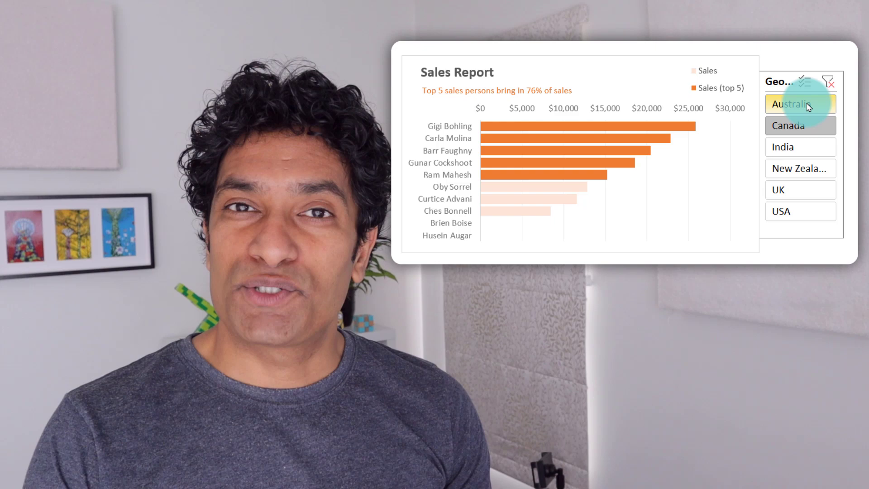
{"action": "left_click", "coordinate": [780, 211]}
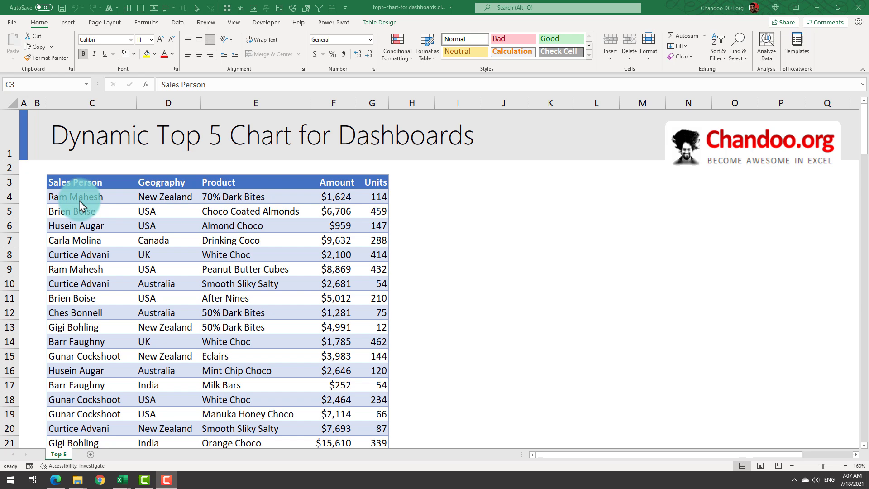
Step: Select a cell inside the sales data table
{"action": "left_click", "coordinate": [74, 181]}
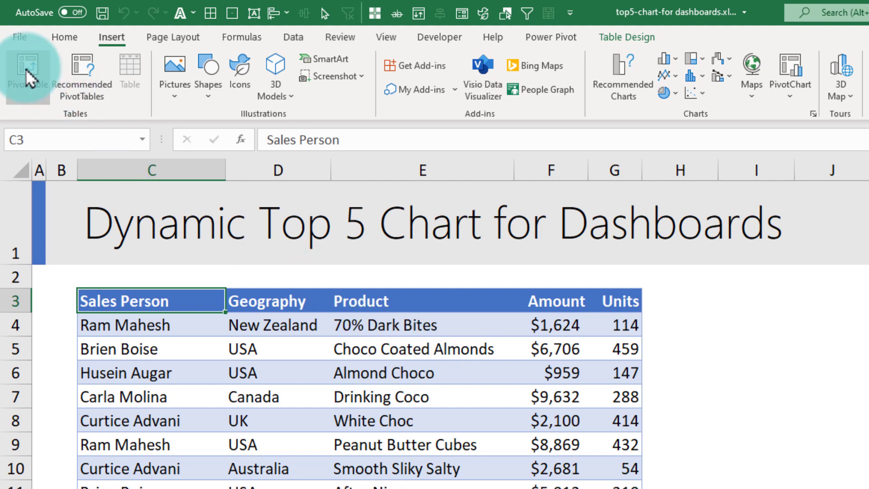
Step: Insert a new-sheet PivotTable summing Amount by Sales Person, totalling 643,097
{"action": "left_click", "coordinate": [21, 75]}
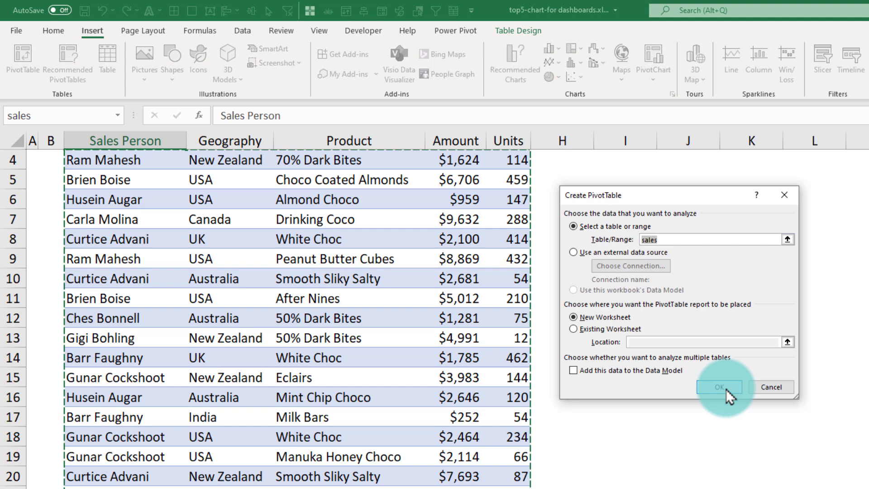
{"action": "left_click", "coordinate": [718, 386]}
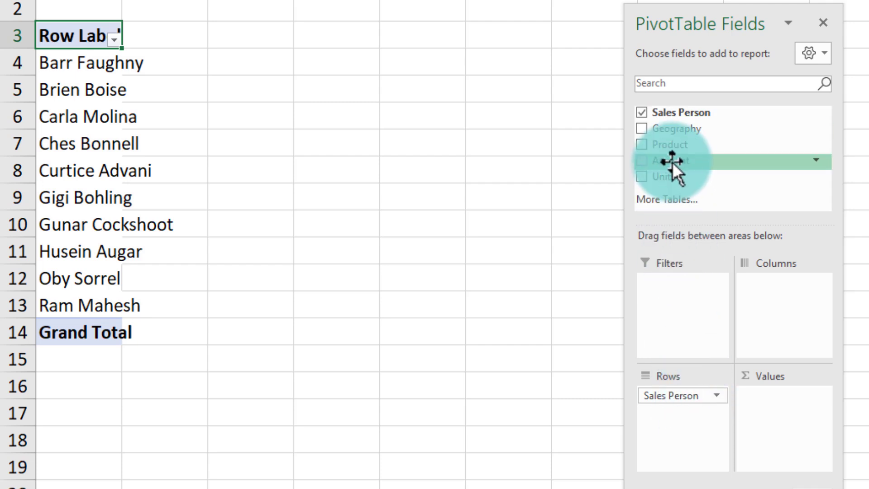
{"action": "left_click", "coordinate": [642, 160]}
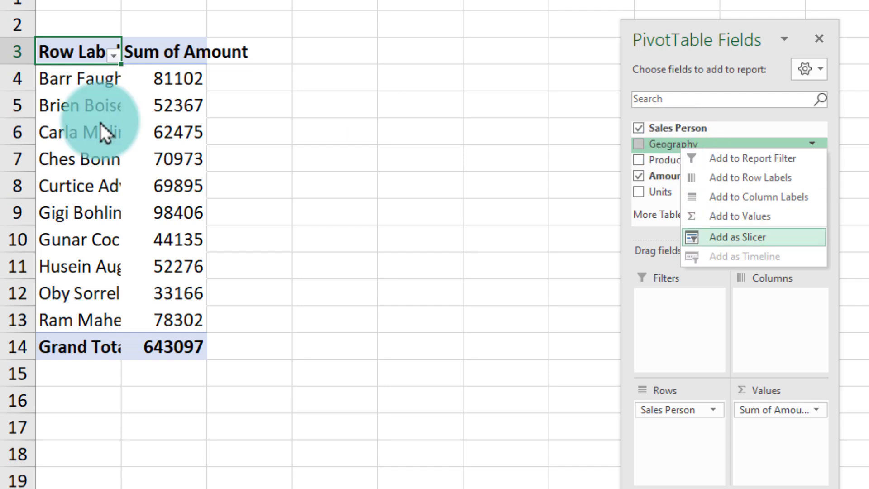
Step: Add a Geography slicer and apply a new PivotTable style from the Design tab
{"action": "left_click", "coordinate": [737, 237]}
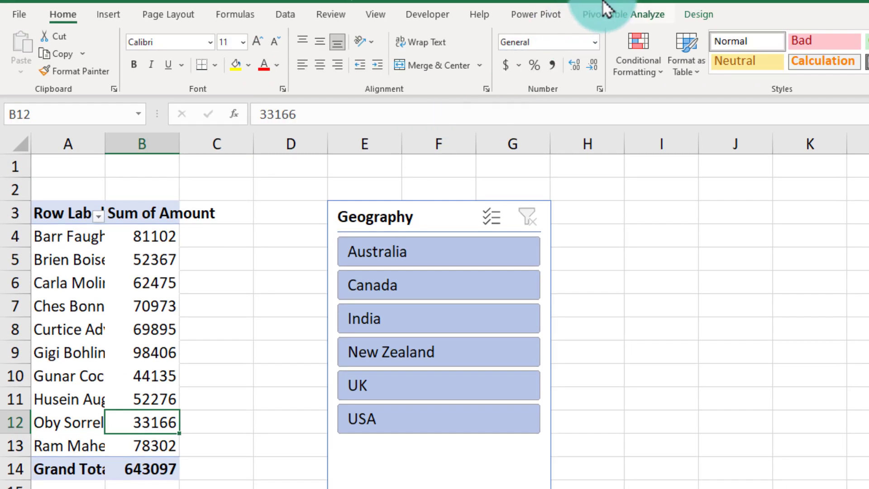
{"action": "left_click", "coordinate": [698, 14]}
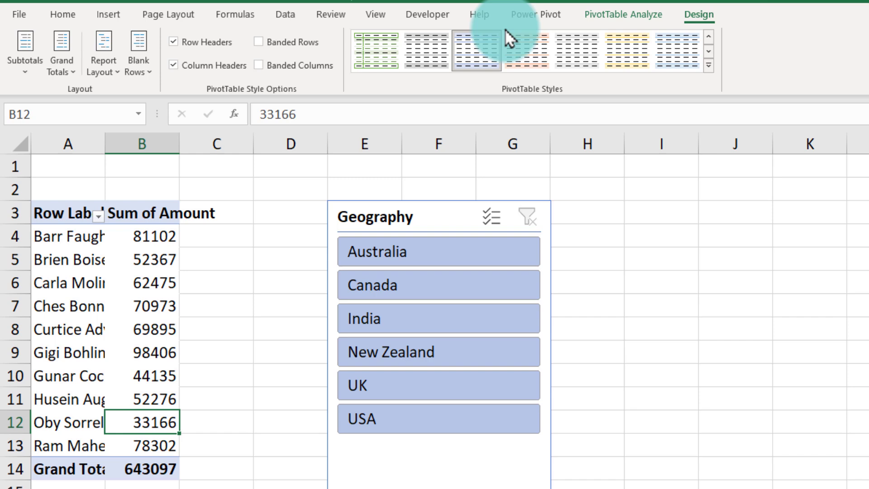
{"action": "left_click", "coordinate": [56, 53]}
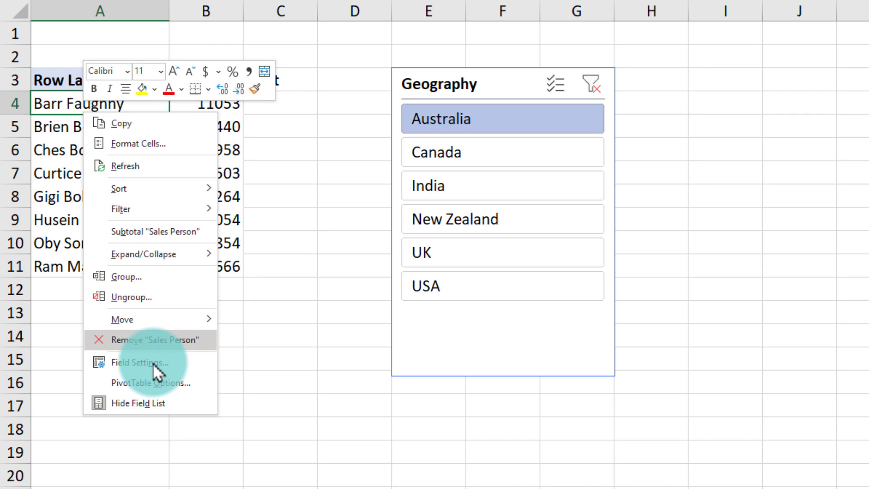
Step: Turn on 'Show items with no data' in the Sales Person field's Layout & Print settings
{"action": "left_click", "coordinate": [138, 363]}
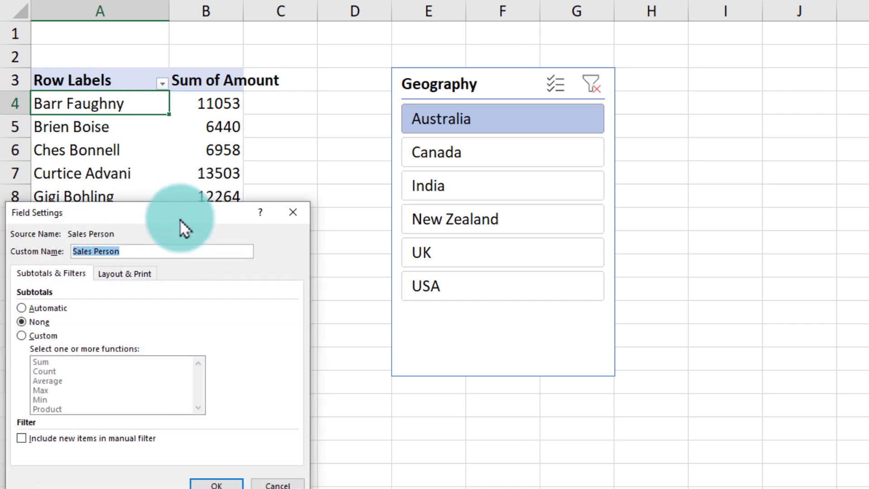
{"action": "left_click", "coordinate": [239, 141]}
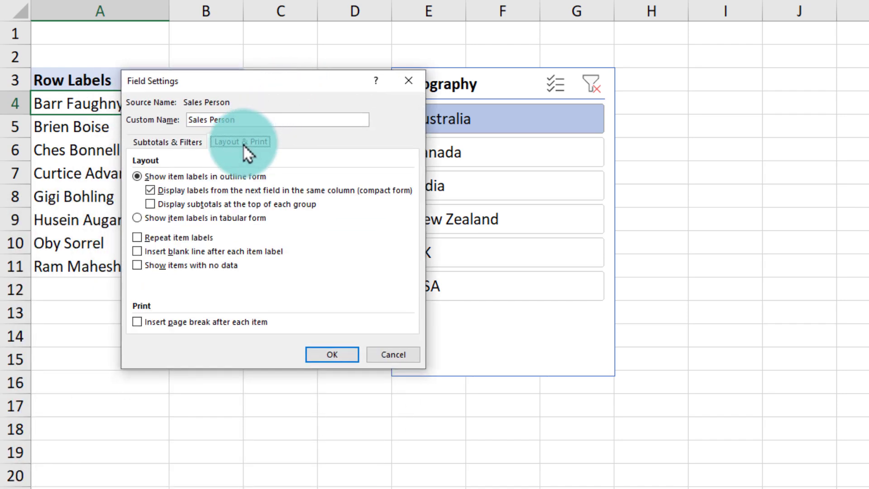
{"action": "left_click", "coordinate": [241, 141]}
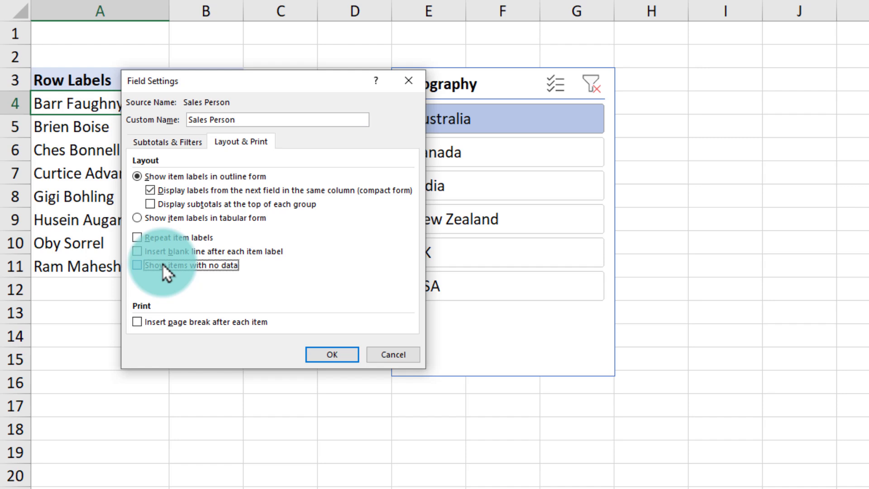
{"action": "left_click", "coordinate": [331, 354]}
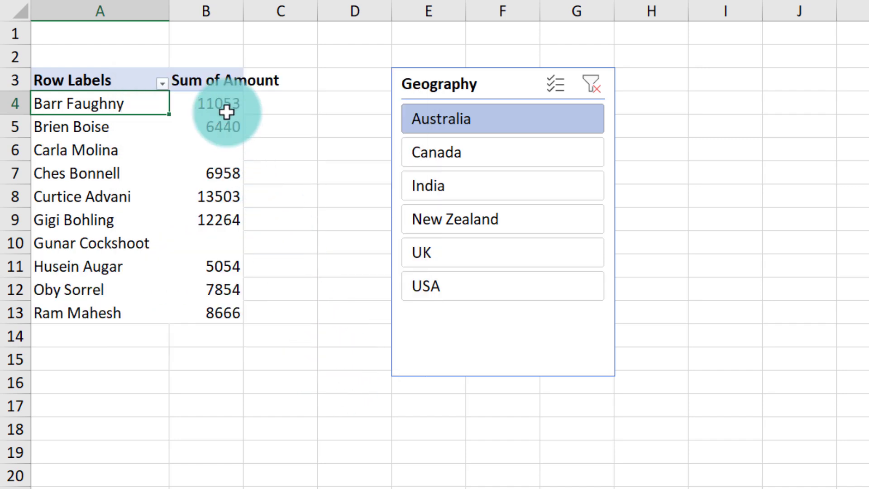
Step: Sort the Sum of Amount values largest to smallest
{"action": "right_click", "coordinate": [220, 107]}
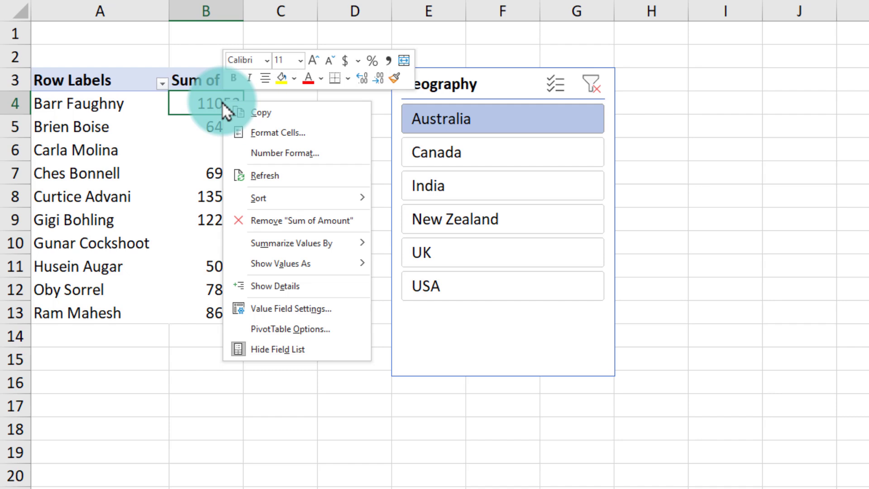
{"action": "mouse_move", "coordinate": [259, 197]}
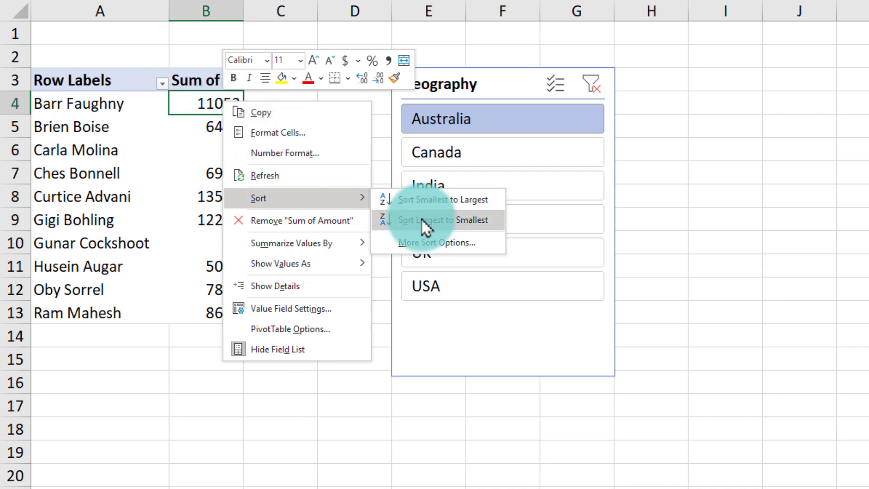
{"action": "left_click", "coordinate": [443, 219]}
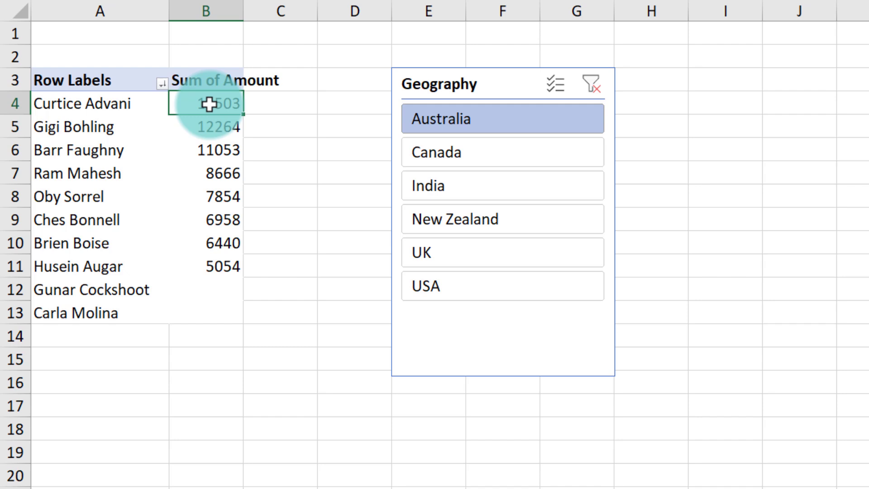
{"action": "mouse_move", "coordinate": [206, 320]}
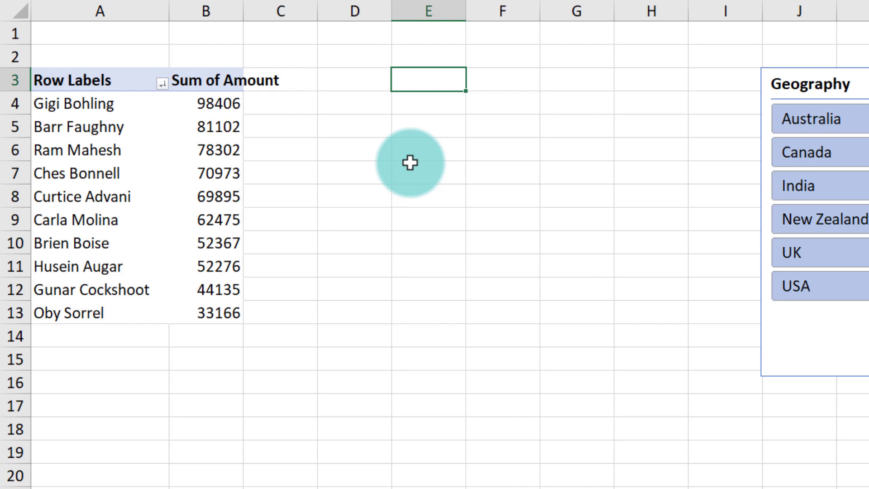
Step: Add Name, Sales, Sales (top 5) columns linked to the pivot, with a =F4 top-5 formula
{"action": "type", "text": "Name"}
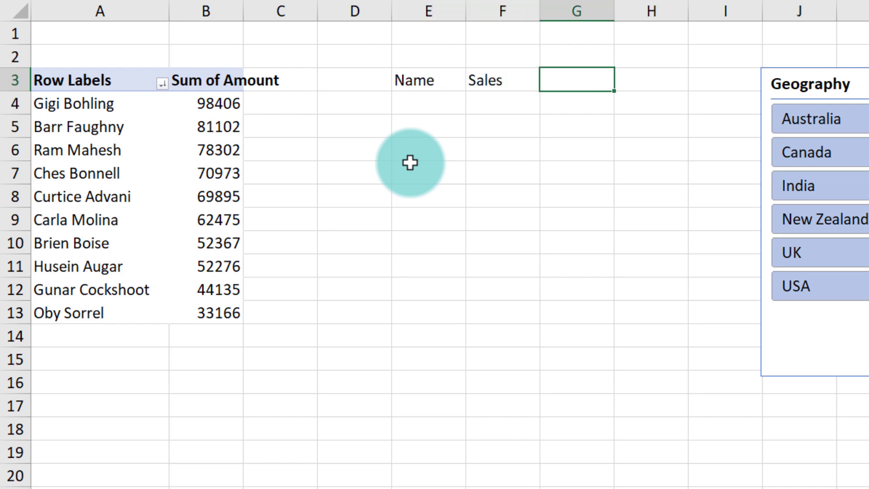
{"action": "type", "text": "Sales (top"}
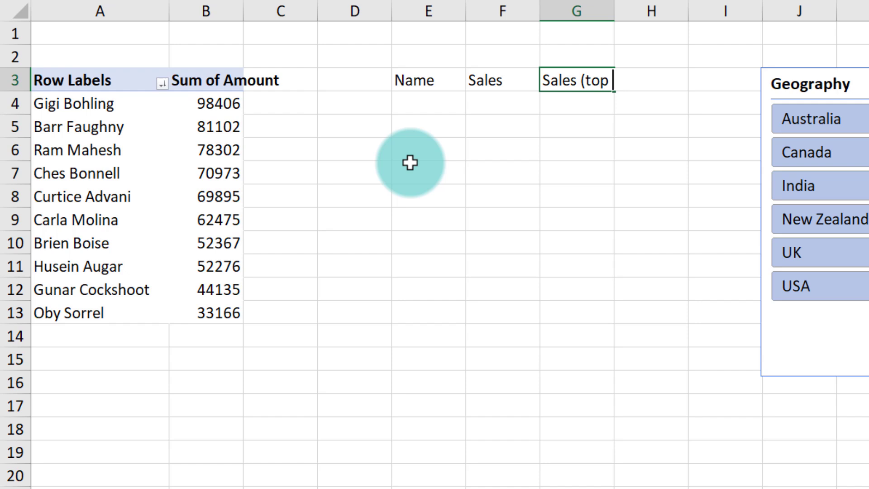
{"action": "type", "text": "="}
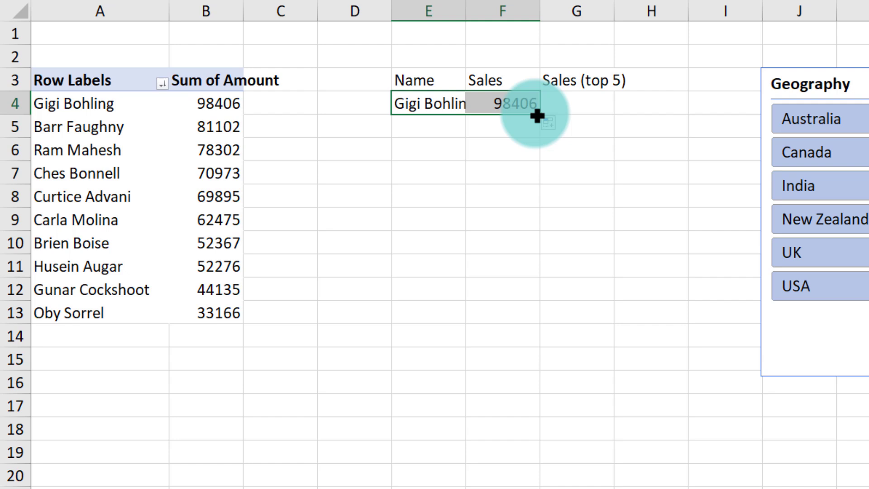
{"action": "left_click_drag", "start_coordinate": [530, 116], "coordinate": [531, 316]}
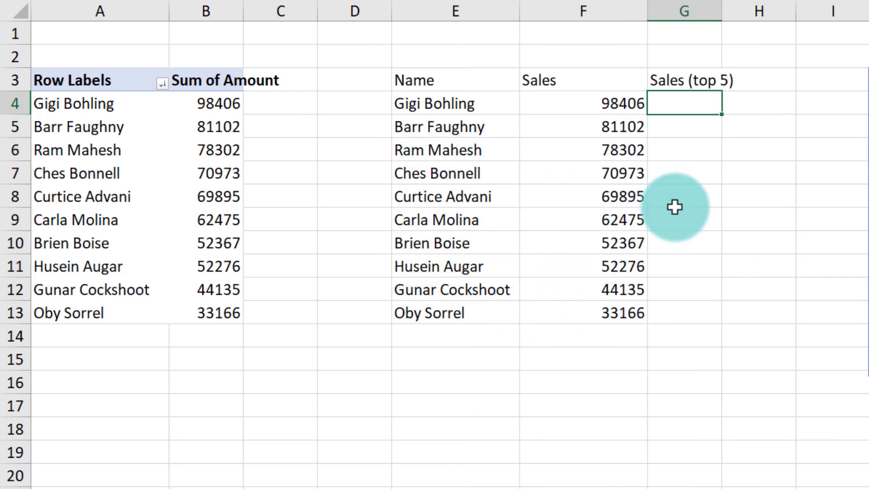
{"action": "type", "text": "=F4"}
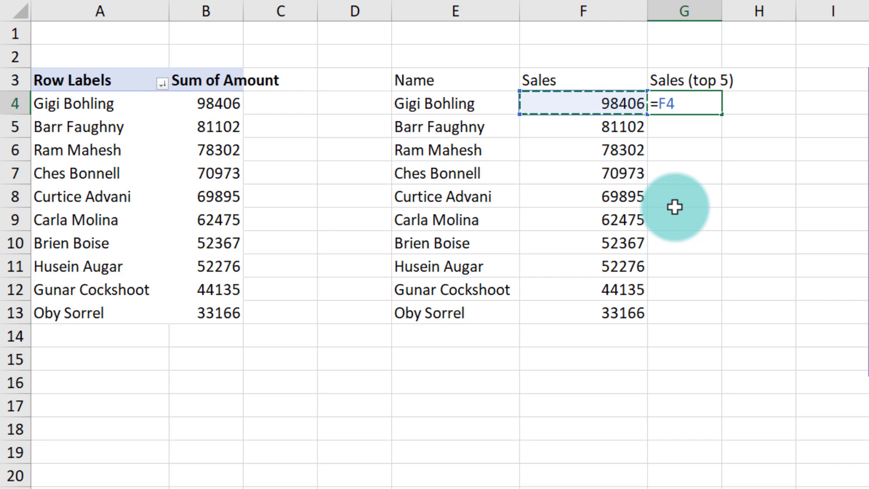
{"action": "key", "text": "Enter"}
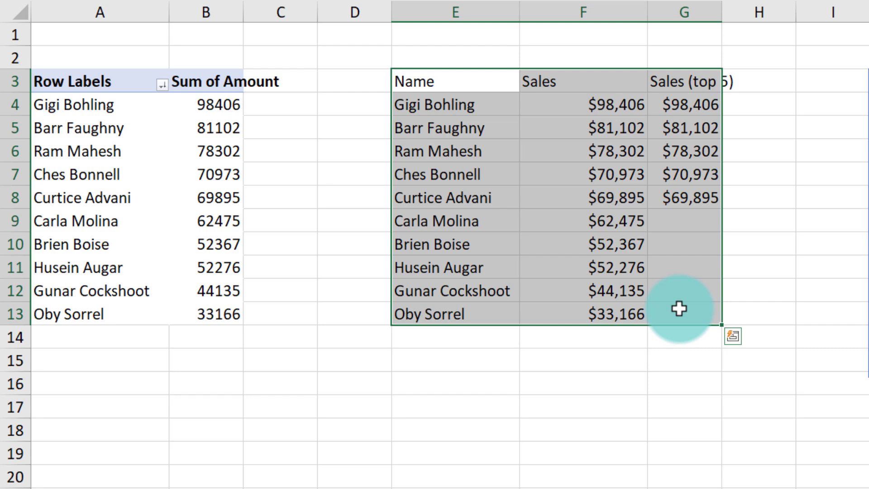
Step: Insert a clustered bar chart from the helper range E3:G13
{"action": "left_click", "coordinate": [657, 35]}
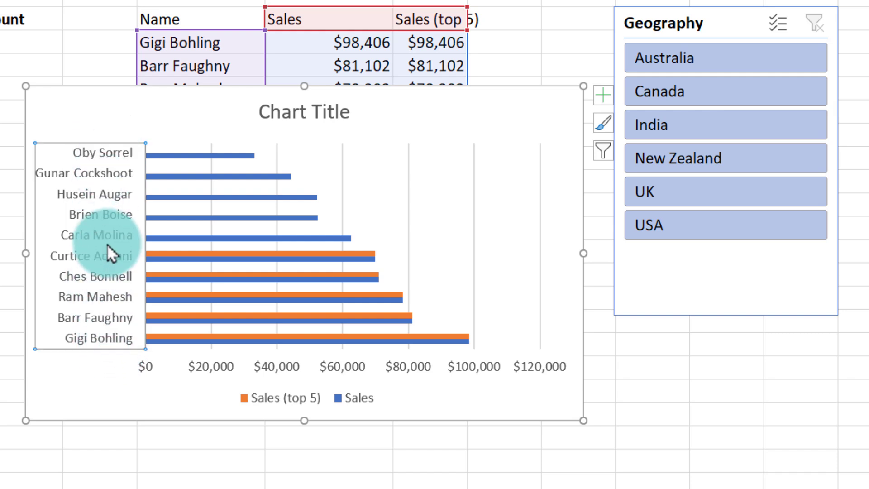
Step: Set the name axis to categories in reverse order, putting the top seller first
{"action": "key", "text": "Ctrl+1"}
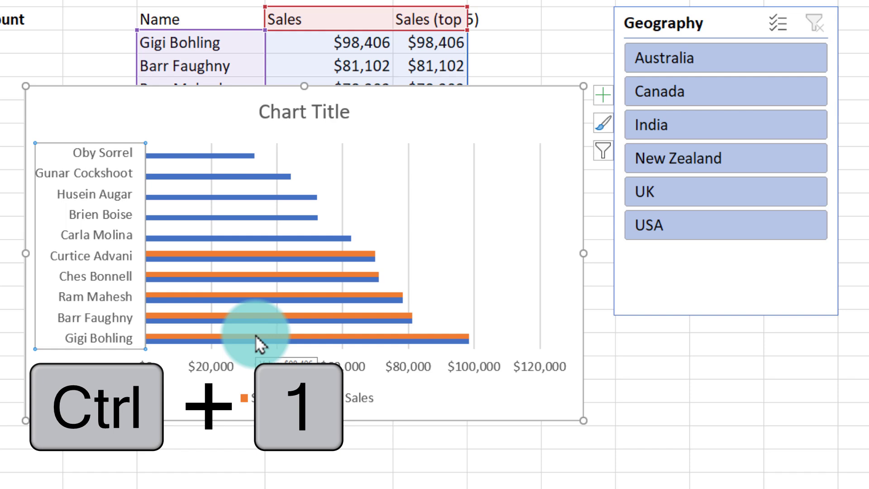
{"action": "key", "text": "ctrl+1"}
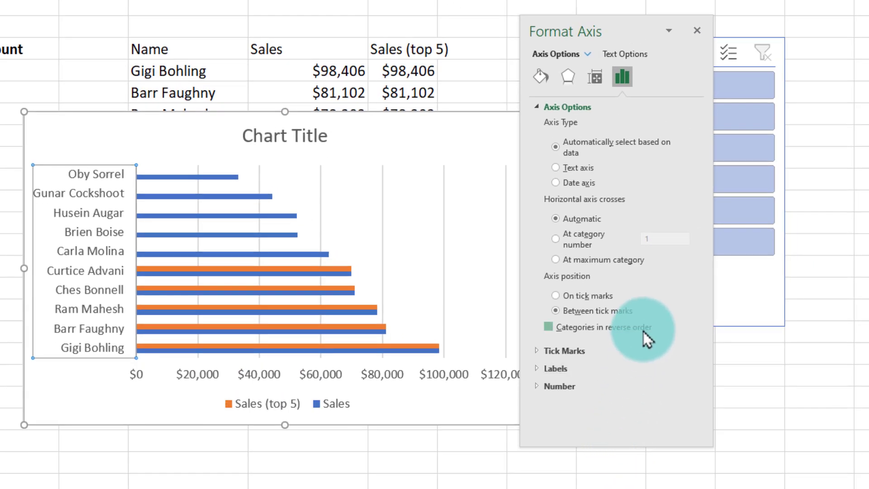
{"action": "left_click", "coordinate": [548, 326]}
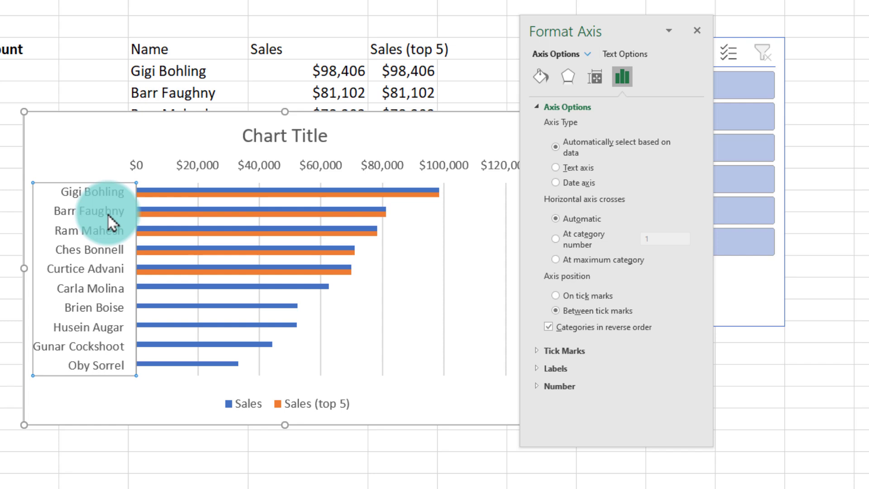
{"action": "mouse_move", "coordinate": [238, 221]}
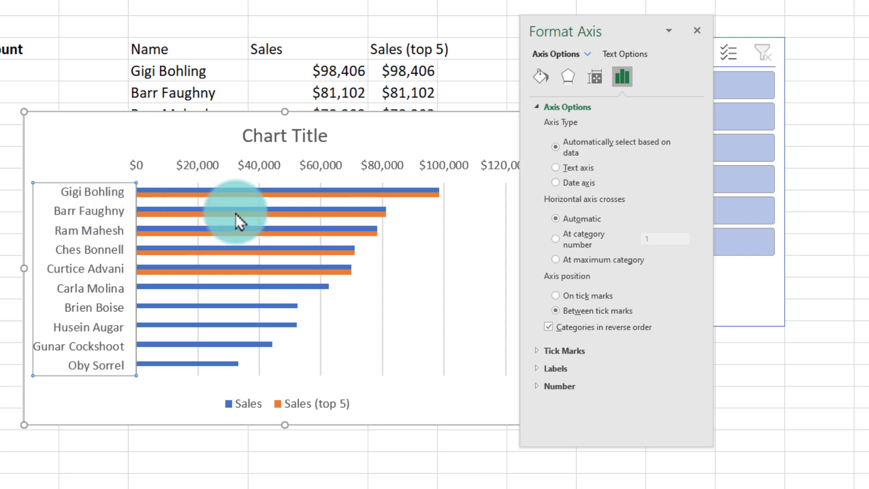
{"action": "mouse_move", "coordinate": [217, 239]}
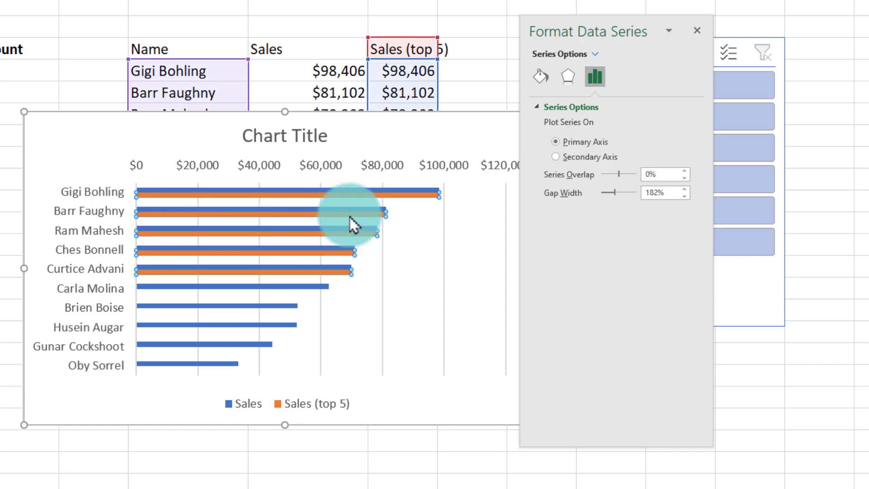
Step: Set Series Overlap to 100% and reduce the Gap Width in Format Data Series
{"action": "left_click", "coordinate": [663, 174]}
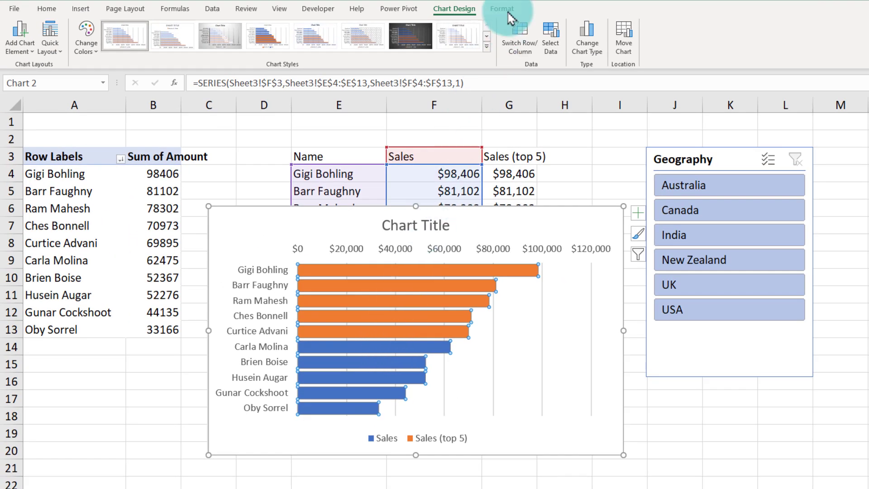
Step: Give the full Sales bars a pale orange fill from Format > Shape Fill
{"action": "left_click", "coordinate": [500, 8]}
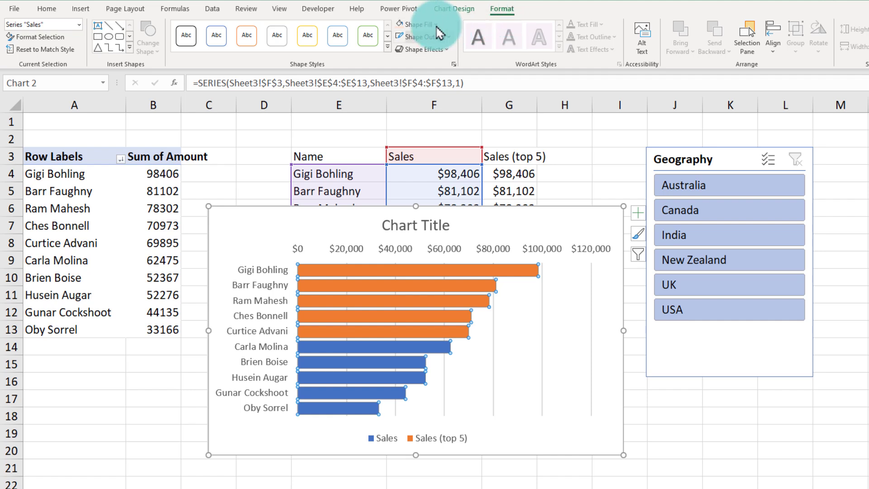
{"action": "left_click", "coordinate": [416, 24]}
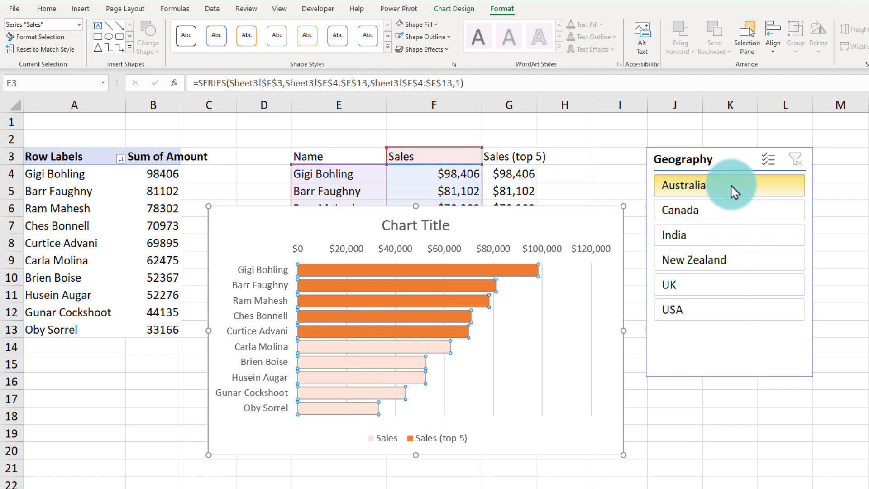
{"action": "left_click", "coordinate": [728, 309]}
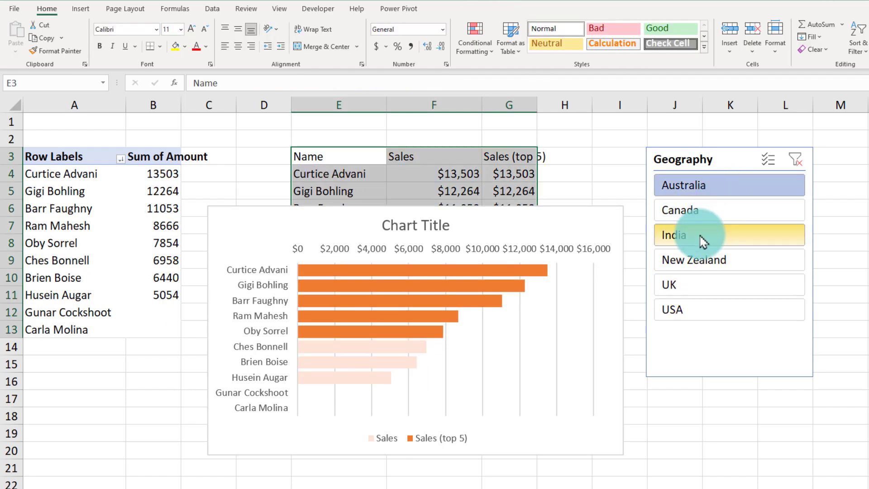
{"action": "left_click", "coordinate": [795, 160]}
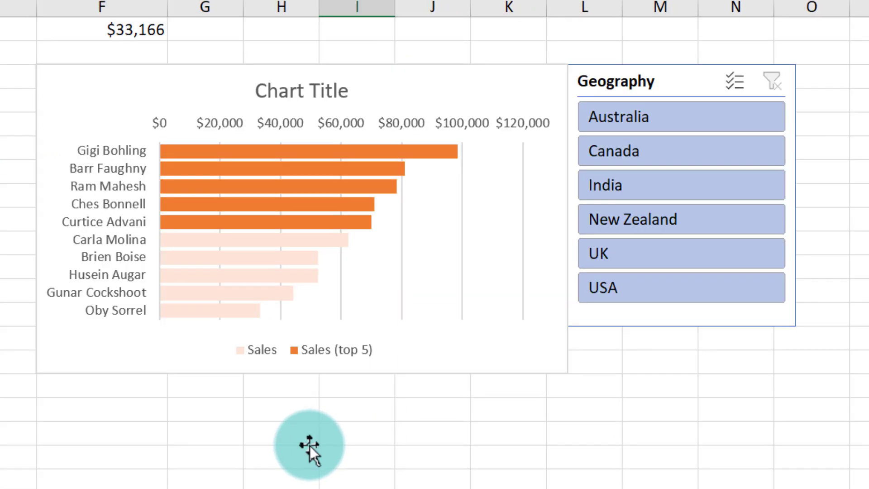
{"action": "mouse_move", "coordinate": [361, 94]}
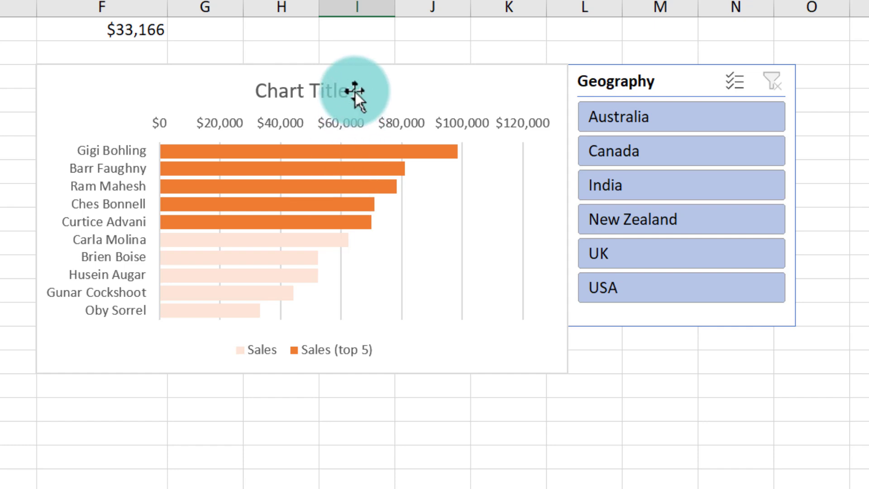
{"action": "mouse_move", "coordinate": [321, 109]}
{"action": "type", "text": "Sales Report"}
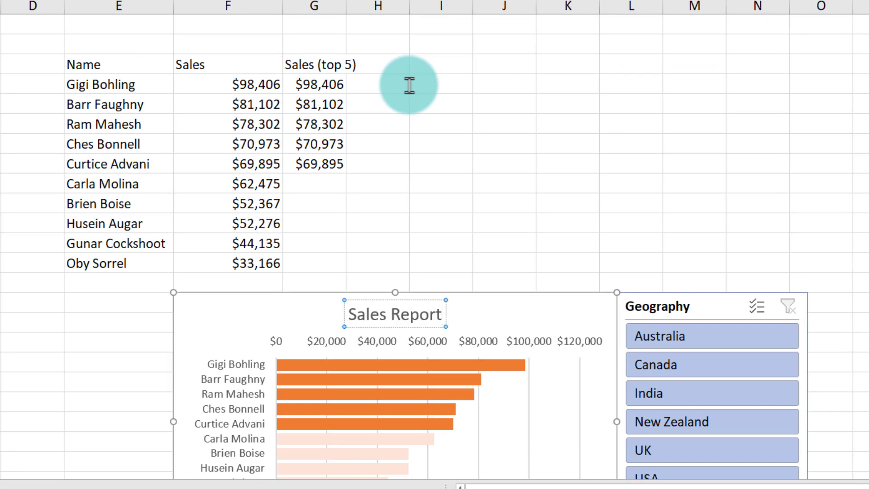
Step: Select the cell beside the helper table for the caption label
{"action": "left_click", "coordinate": [504, 242]}
{"action": "type", "text": "Caption:"}
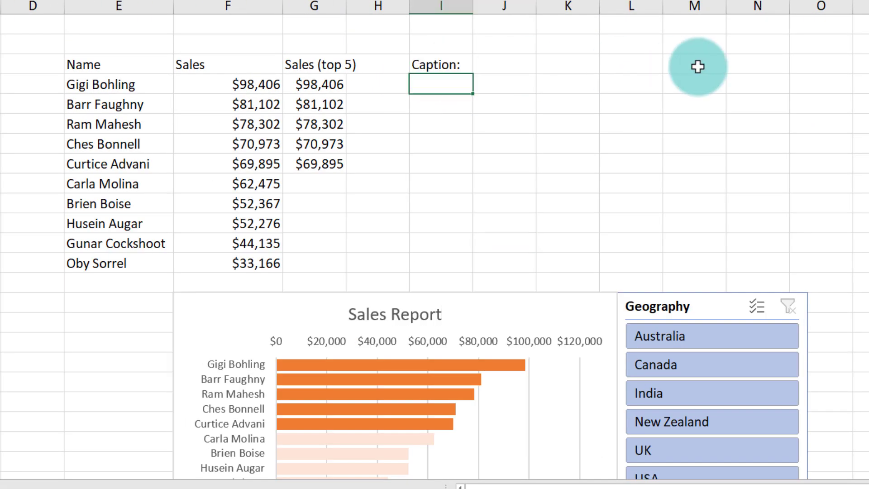
{"action": "mouse_move", "coordinate": [343, 181]}
{"action": "type", "text": "=\""}
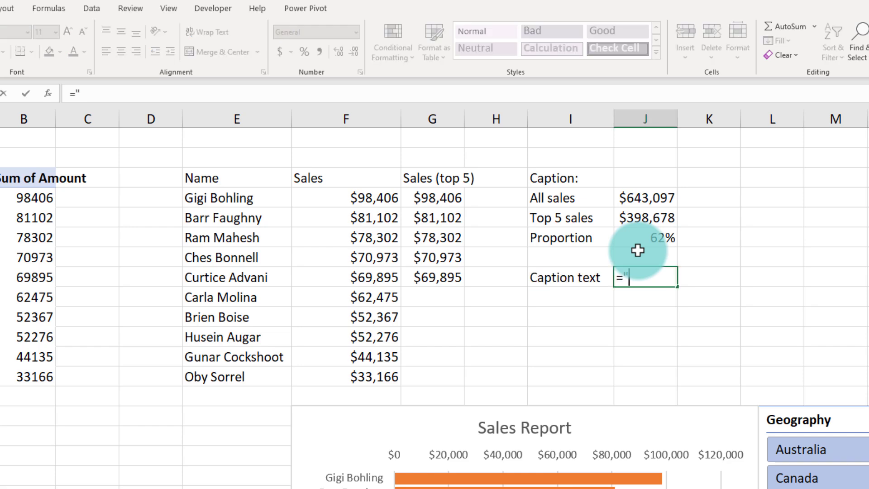
Step: Enter the caption formula combining 'Top 5 sales persons bring in', TEXT(J6,"0%") and 'of sales'
{"action": "type", "text": "Top 5 sales persons bri"}
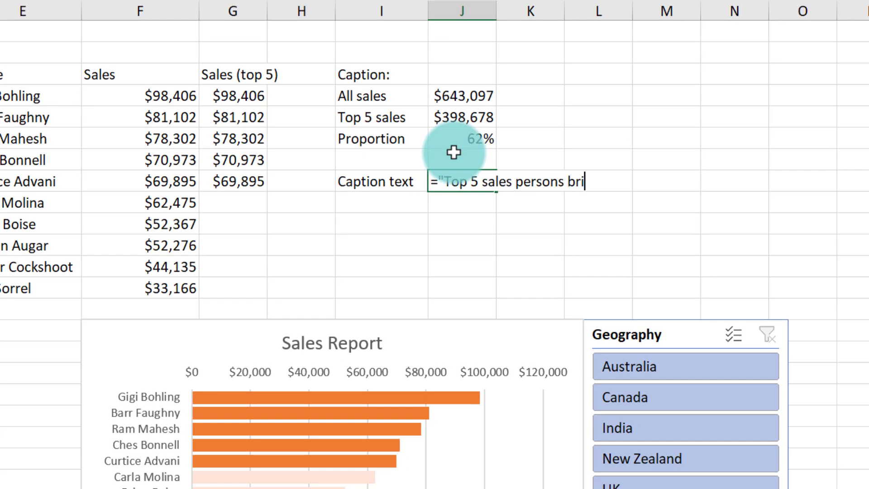
{"action": "type", "text": "ng in \"&"}
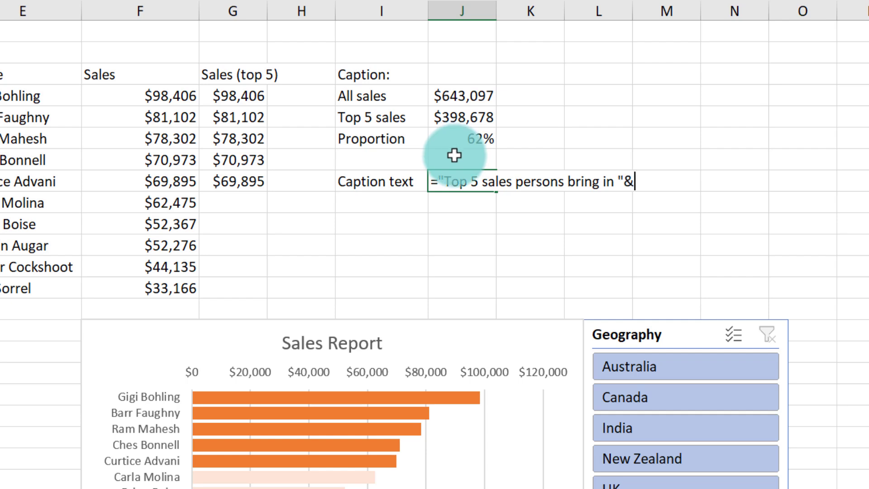
{"action": "key", "text": "enter"}
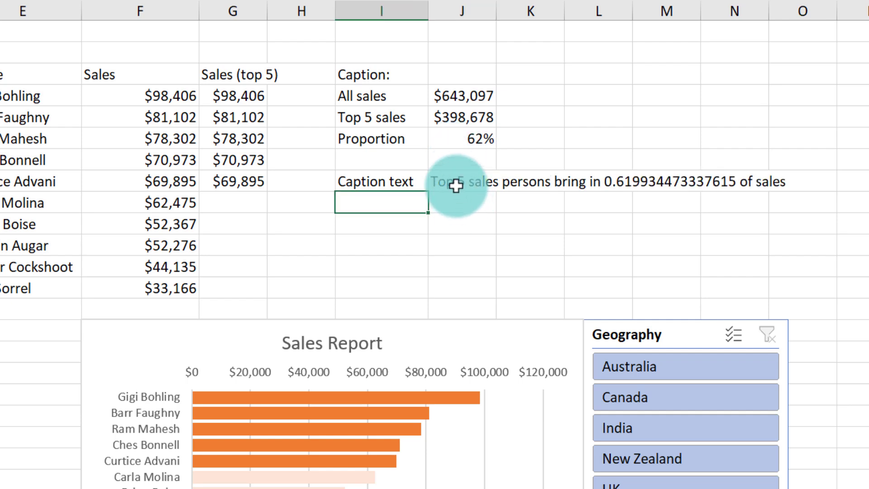
{"action": "mouse_move", "coordinate": [427, 106]}
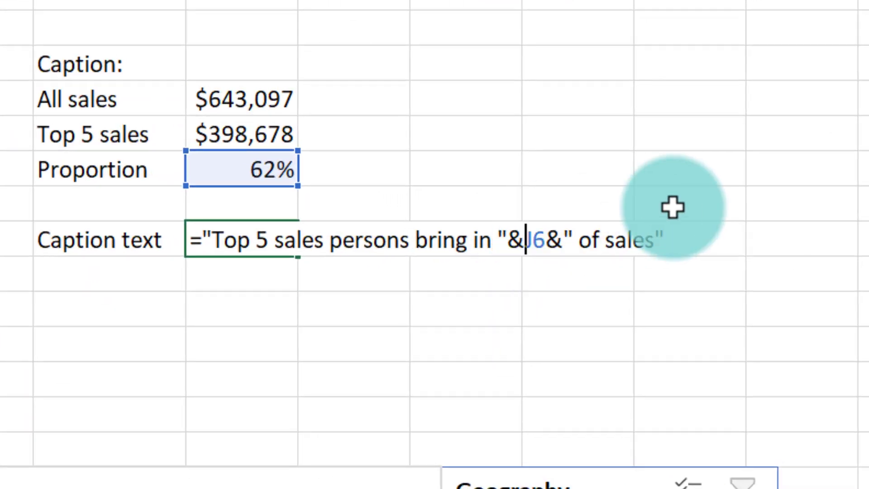
{"action": "type", "text": "TEXT(J6,"}
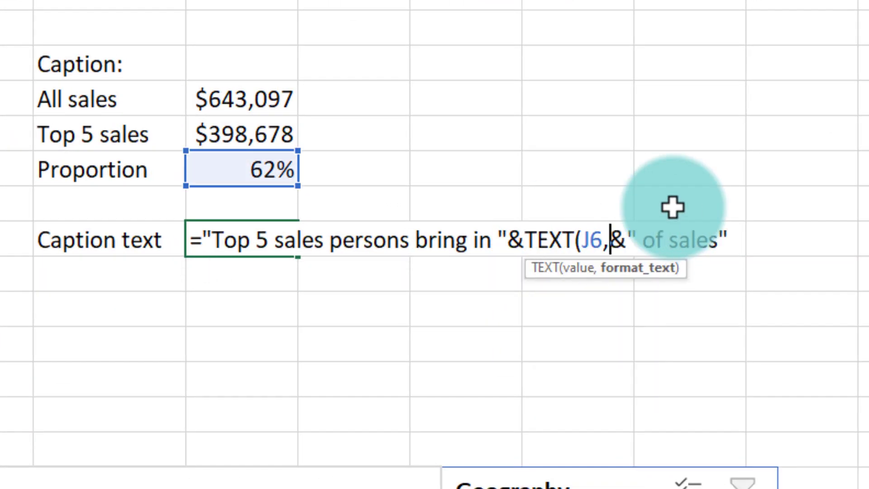
{"action": "type", "text": "\""}
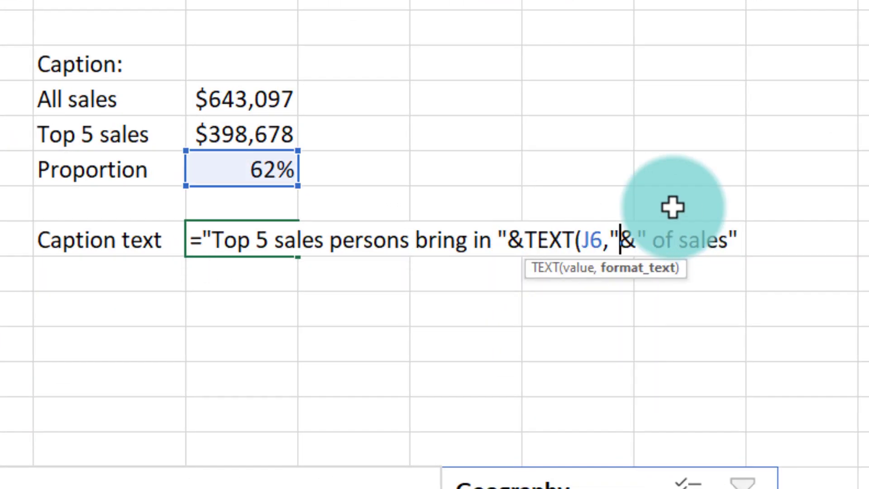
{"action": "type", "text": "0%\""}
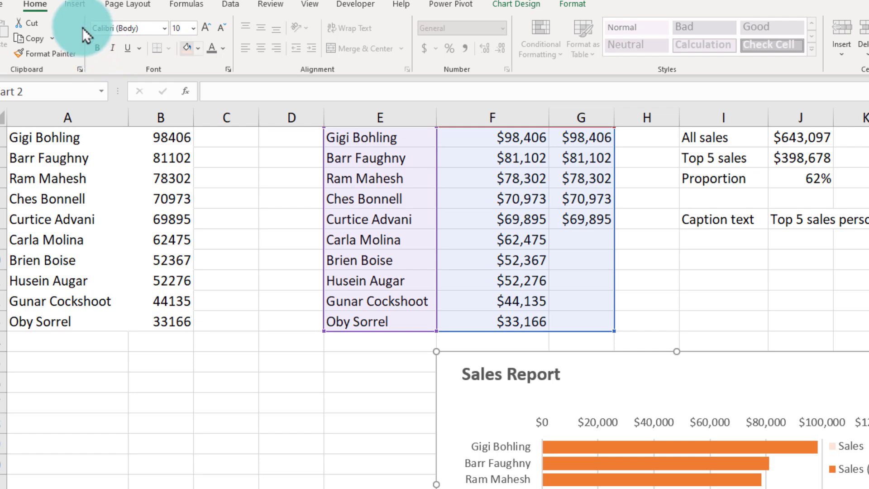
Step: Insert a text box in the chart for the linked caption and set its alignment
{"action": "left_click", "coordinate": [76, 5]}
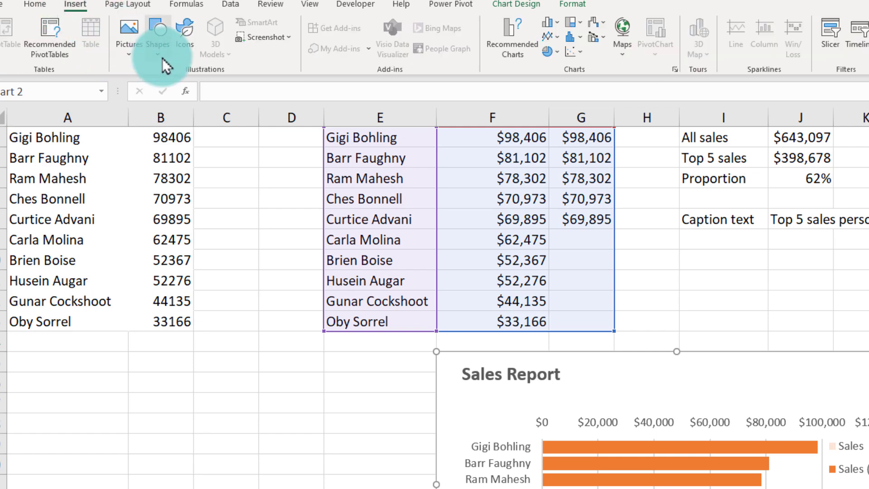
{"action": "left_click", "coordinate": [158, 35]}
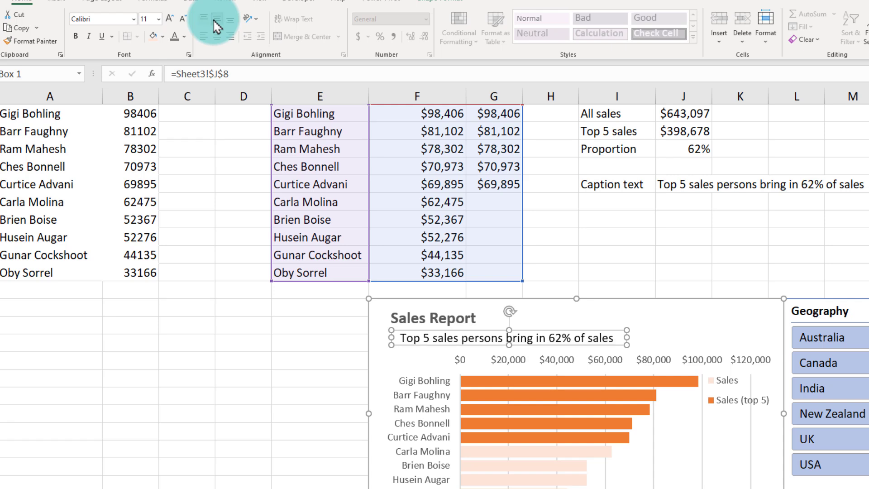
{"action": "left_click", "coordinate": [184, 36]}
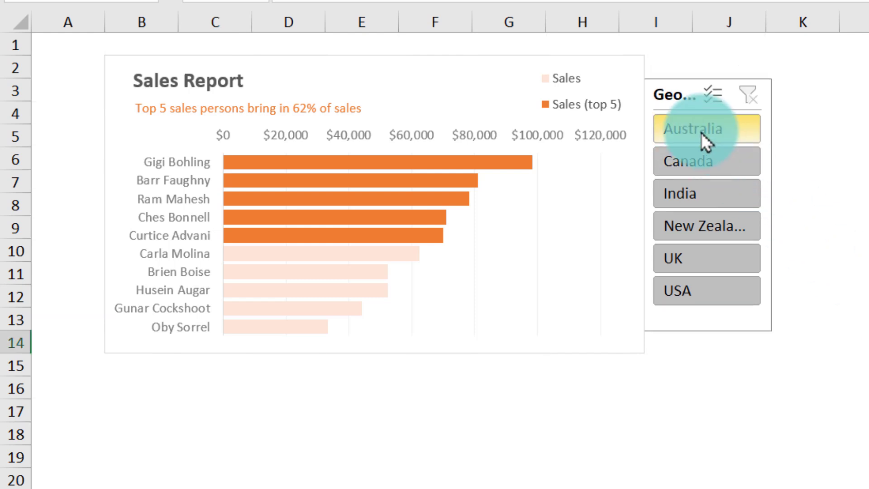
Step: Filter the slicer to Australia, Canada and India to check the caption percentage updates
{"action": "left_click", "coordinate": [706, 129]}
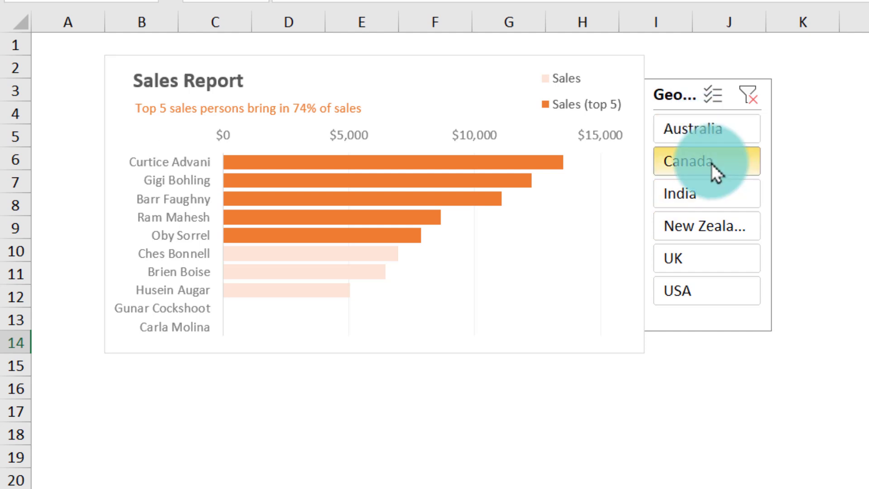
{"action": "left_click", "coordinate": [687, 194]}
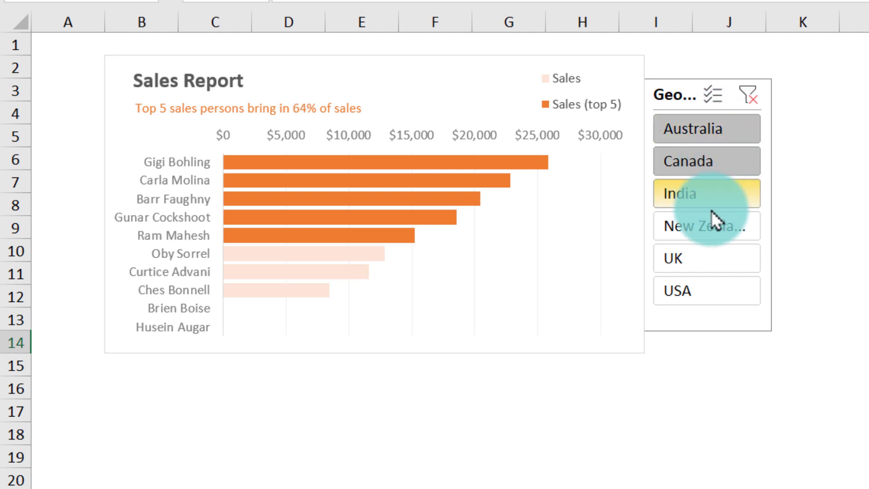
{"action": "left_click", "coordinate": [706, 194]}
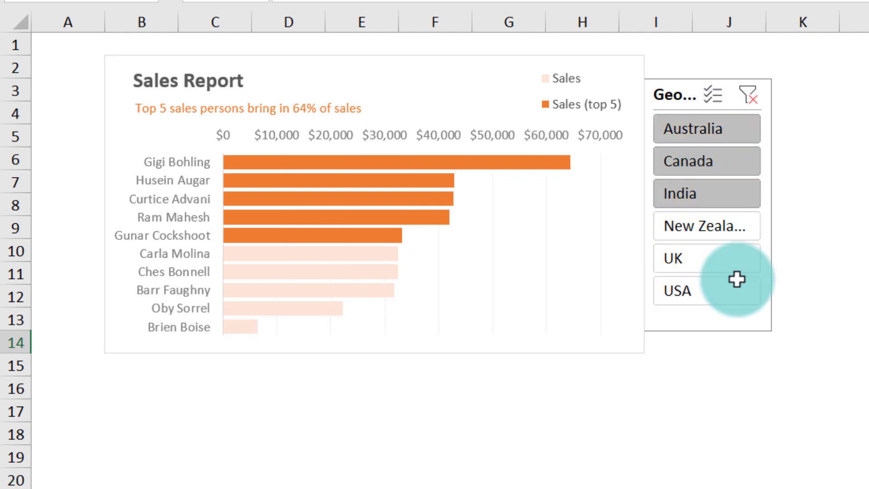
{"action": "mouse_move", "coordinate": [314, 447]}
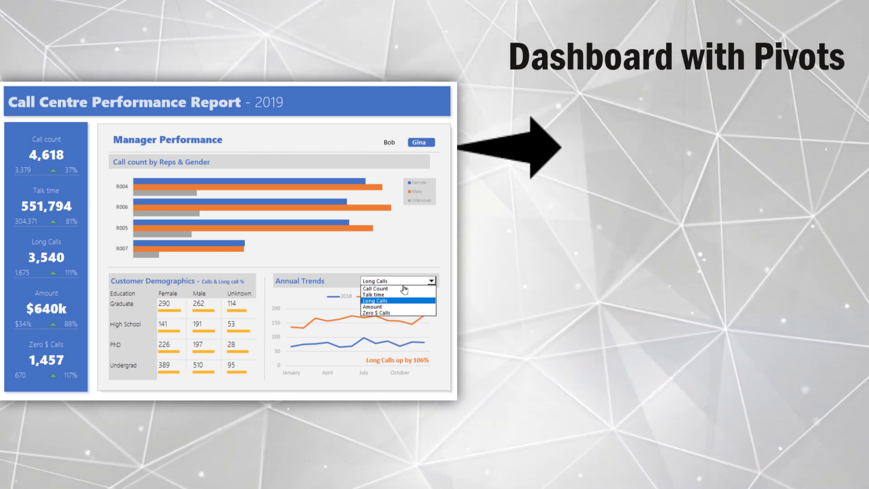
{"action": "left_click", "coordinate": [375, 288]}
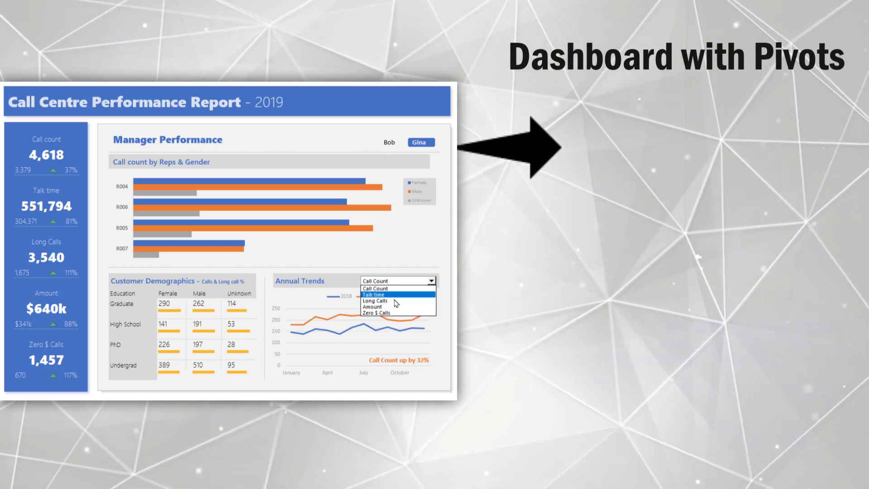
{"action": "left_click", "coordinate": [373, 307]}
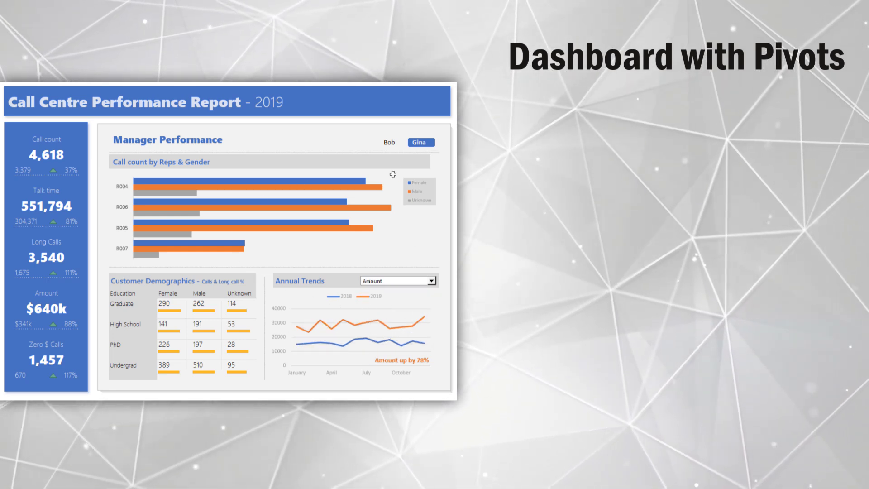
{"action": "left_click", "coordinate": [389, 142]}
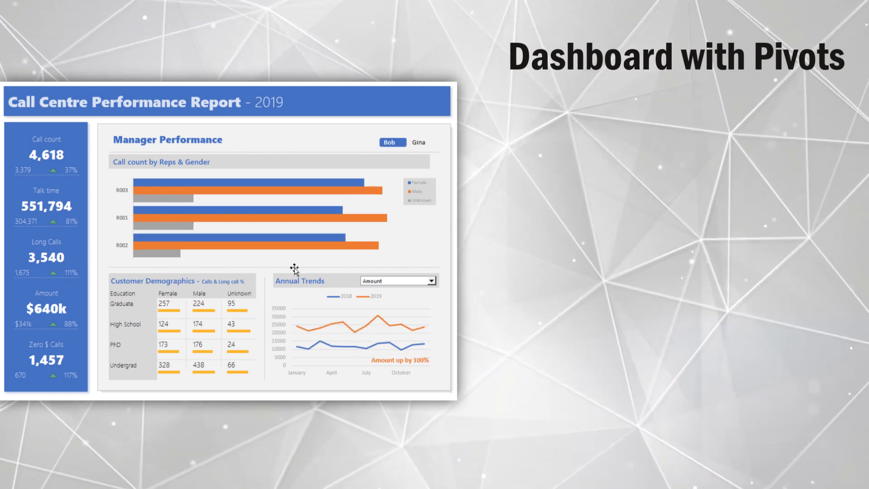